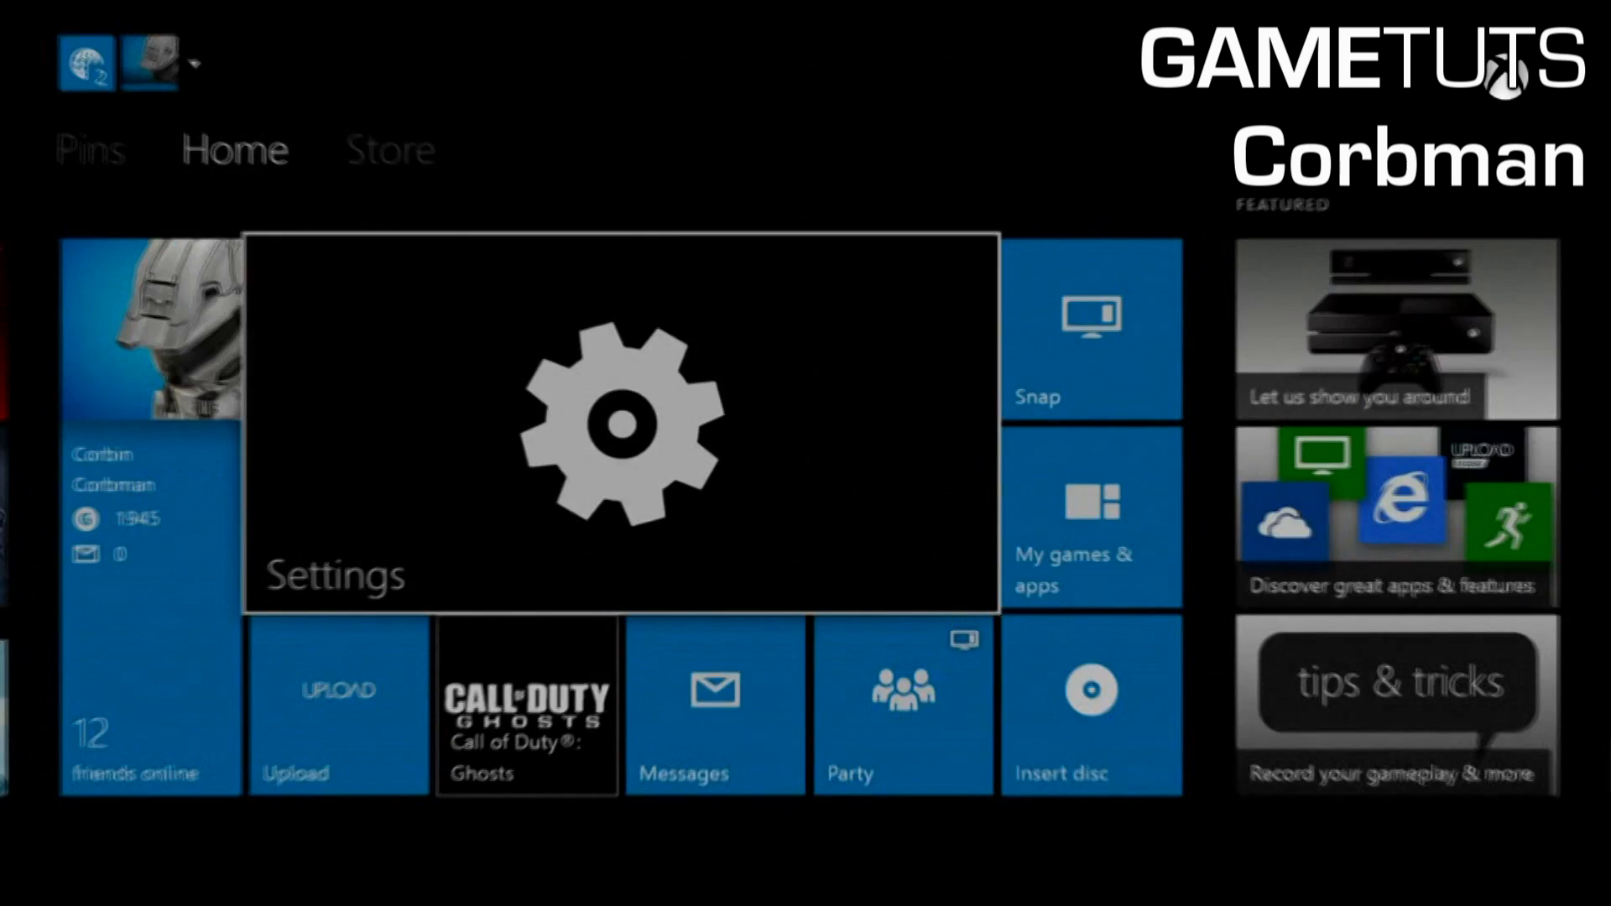
# - Select the Settings tile on Home to reach the System settings page
pyautogui.click(617, 421)
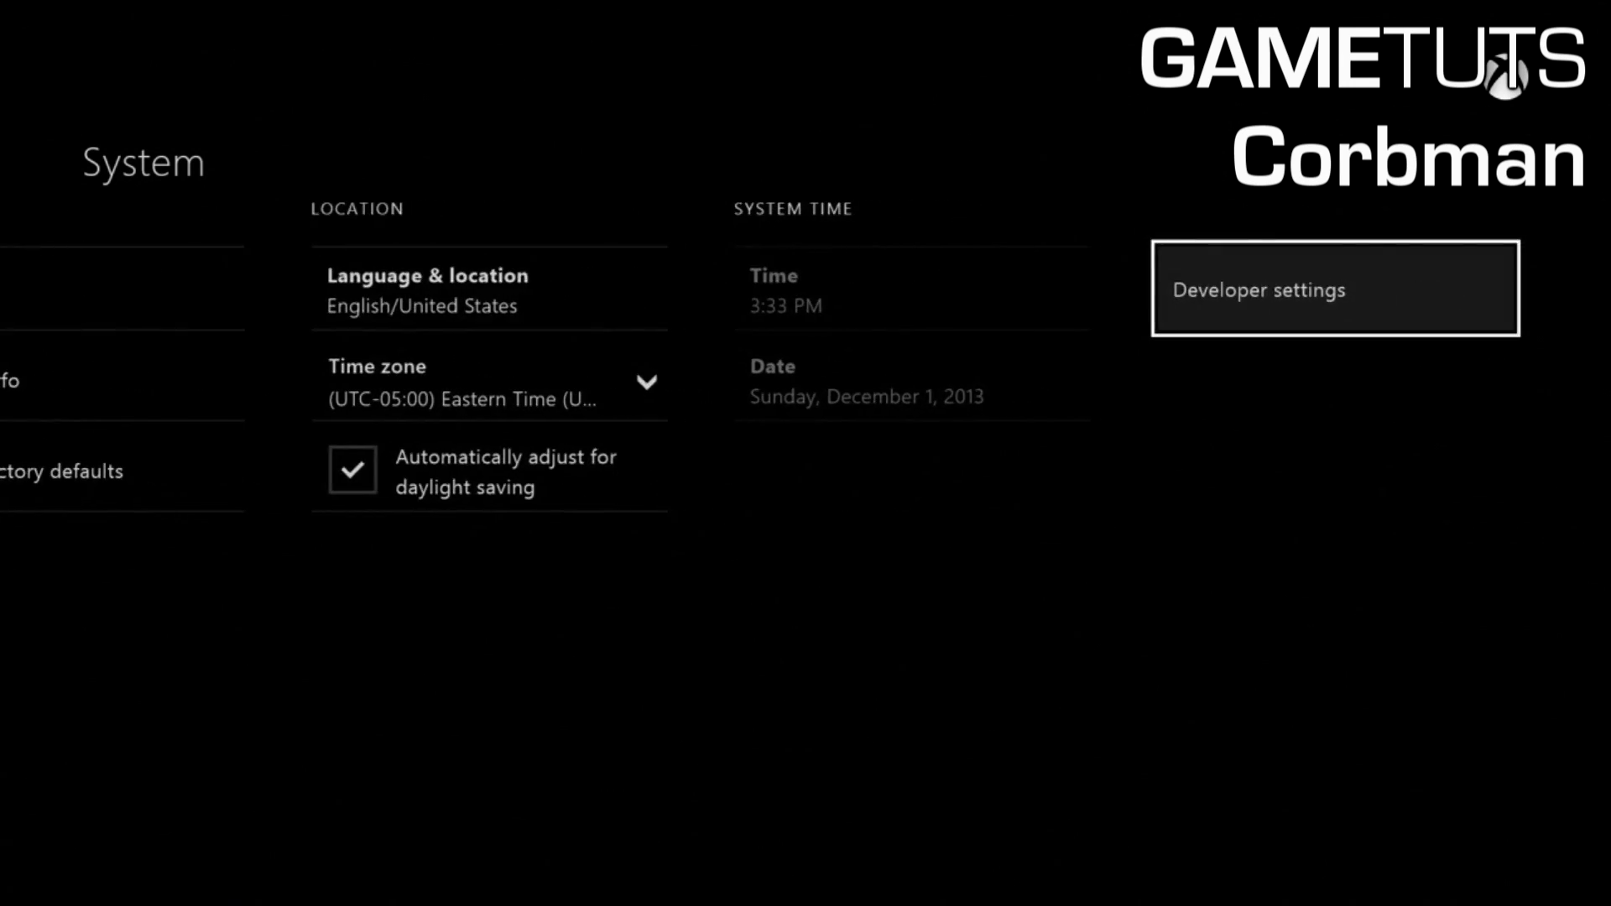
# - Open Developer settings and try enabling devkit, triggering the unauthorized-console message
pyautogui.click(1333, 288)
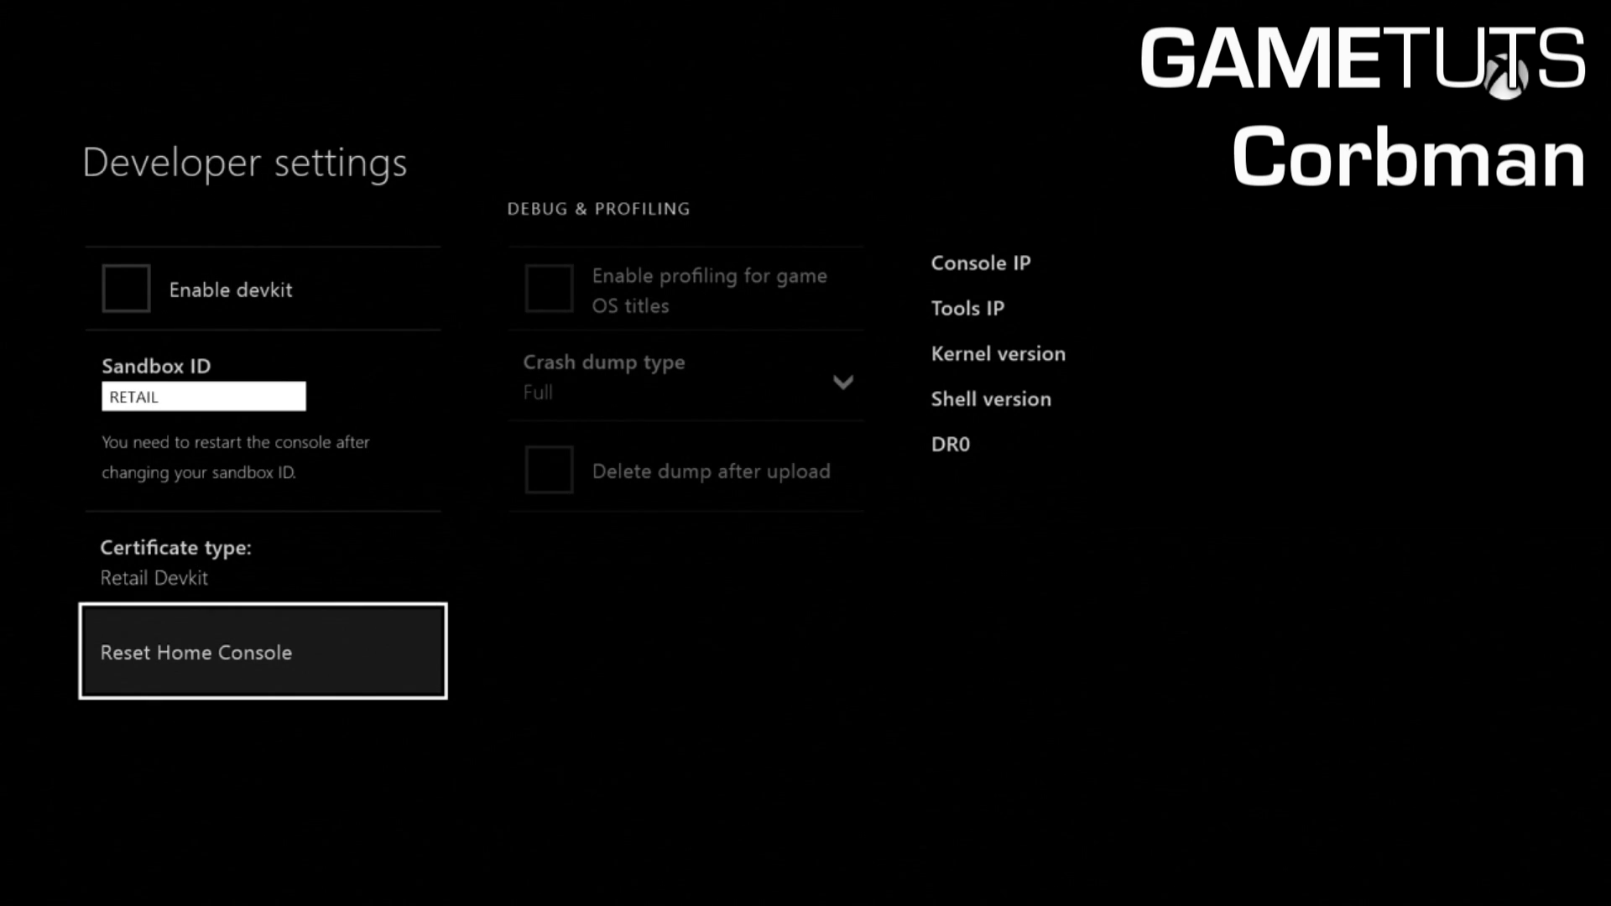
pyautogui.press('up')
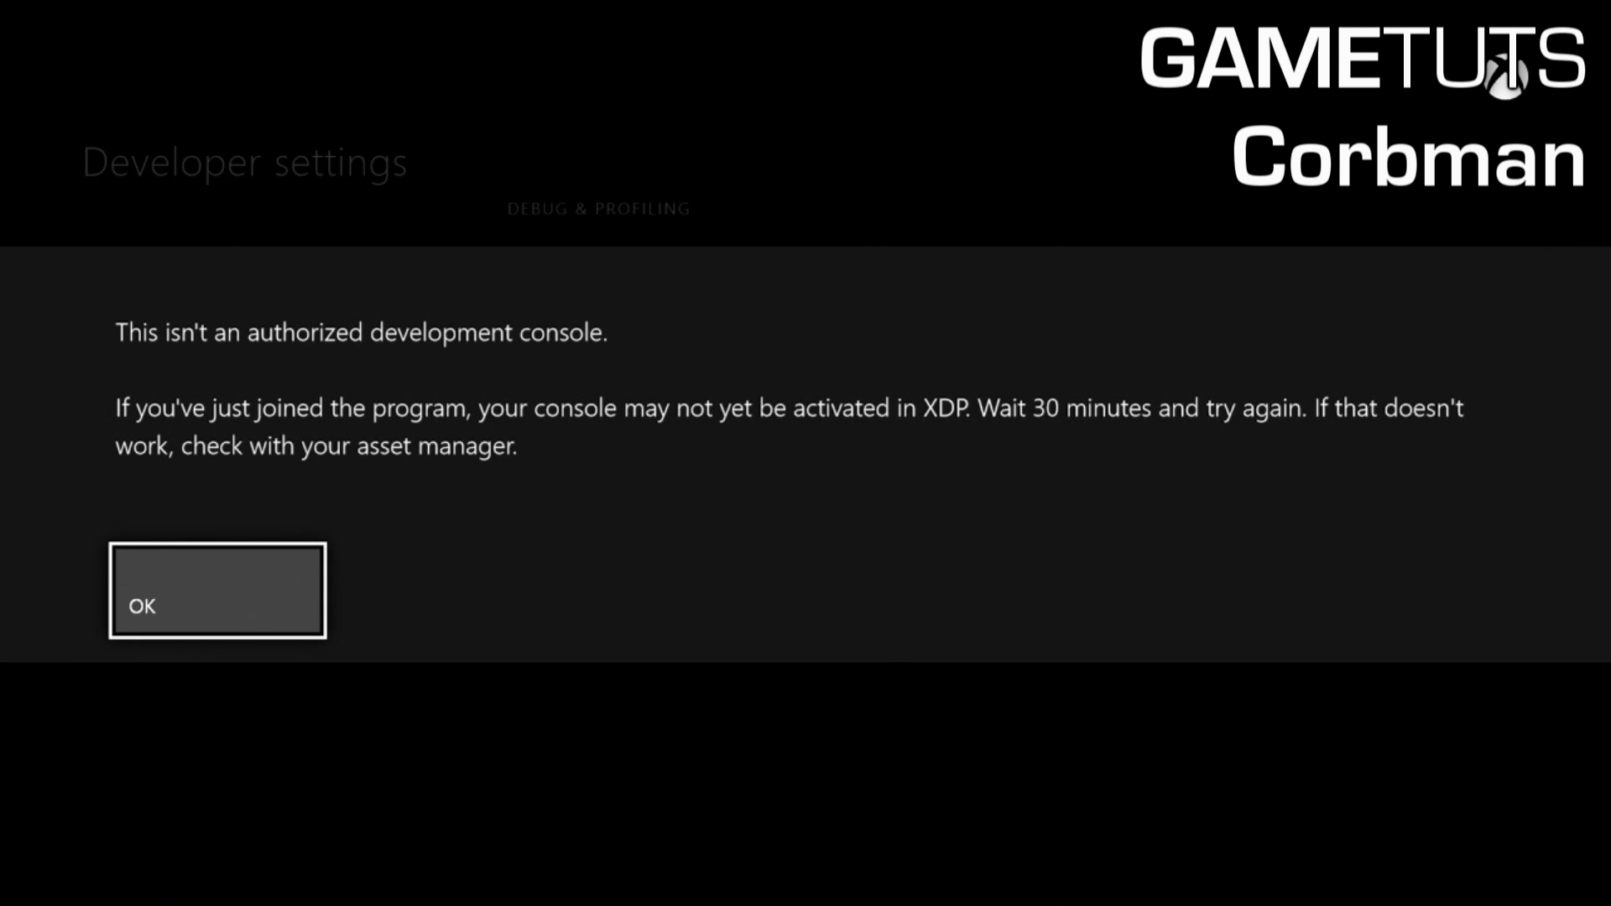
pyautogui.click(216, 590)
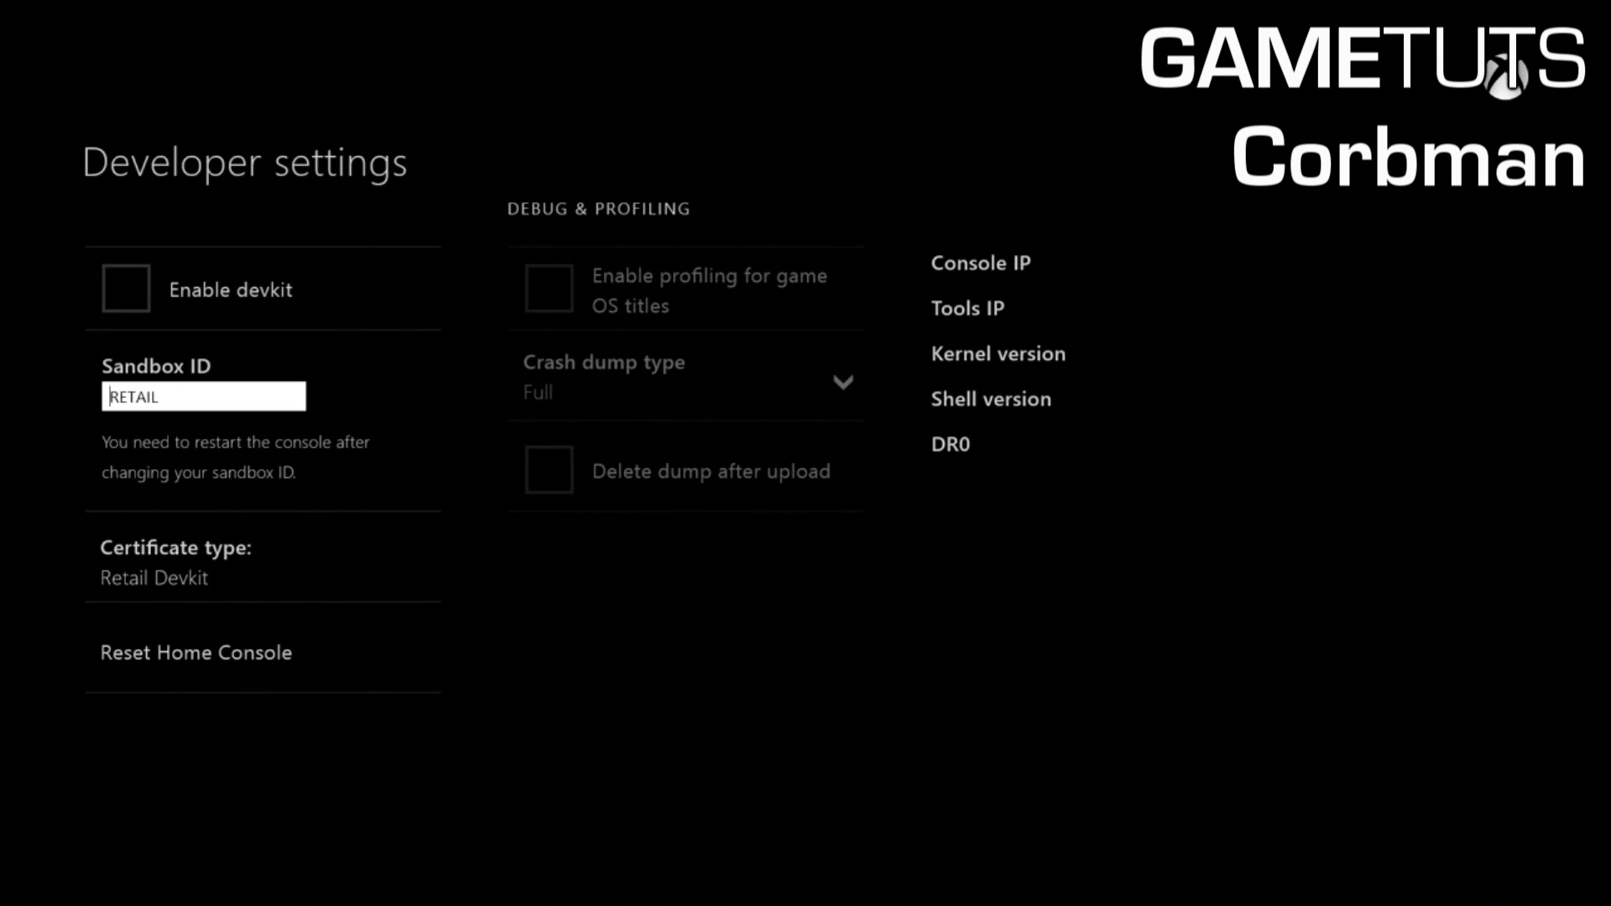